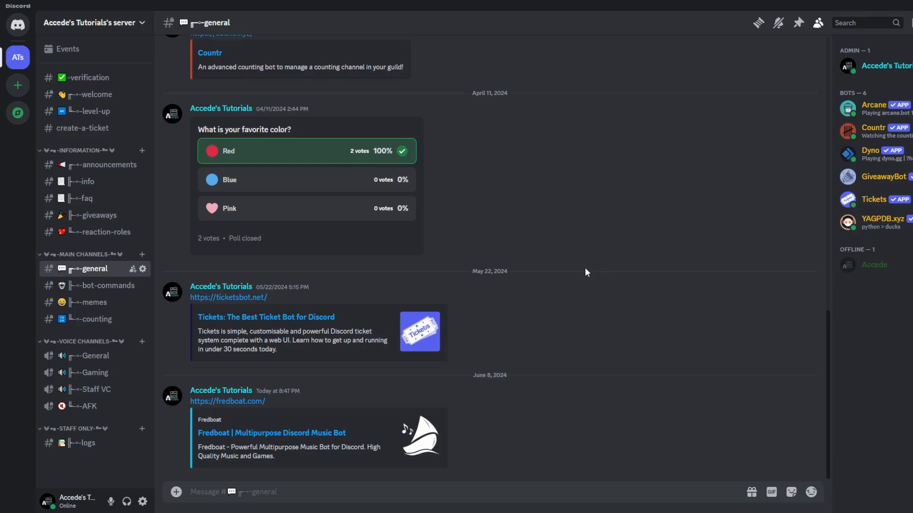
pyautogui.moveTo(531, 271)
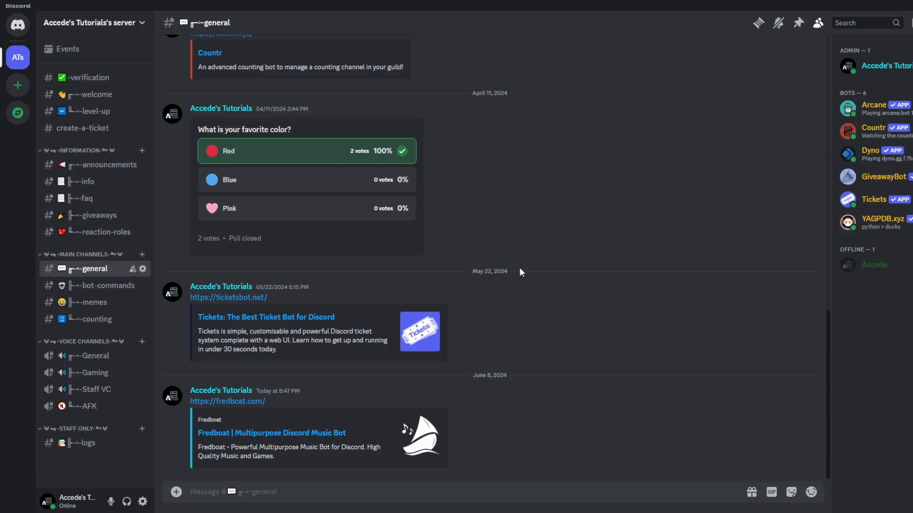
pyautogui.moveTo(237, 407)
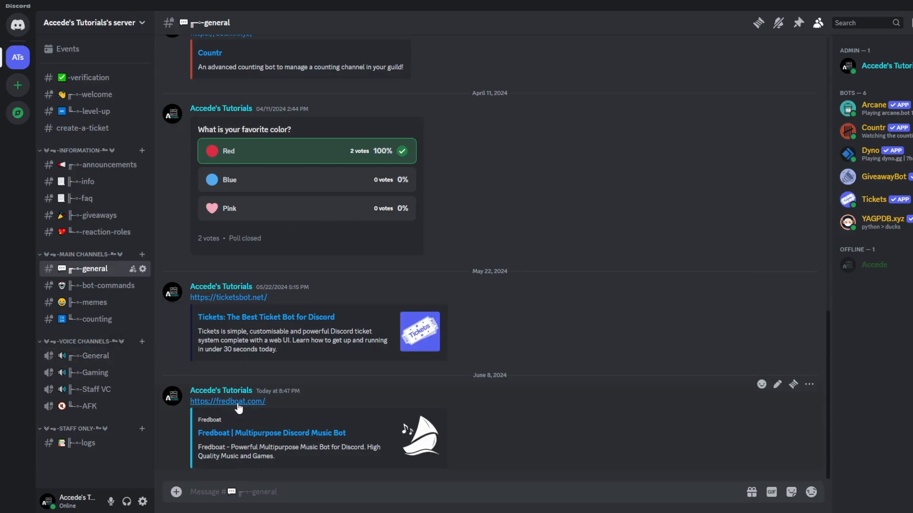
pyautogui.moveTo(413, 375)
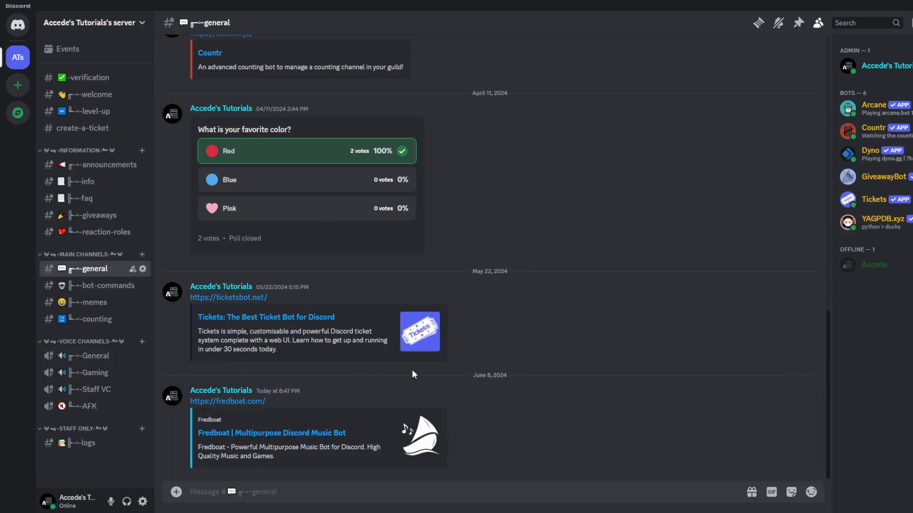
pyautogui.moveTo(522, 377)
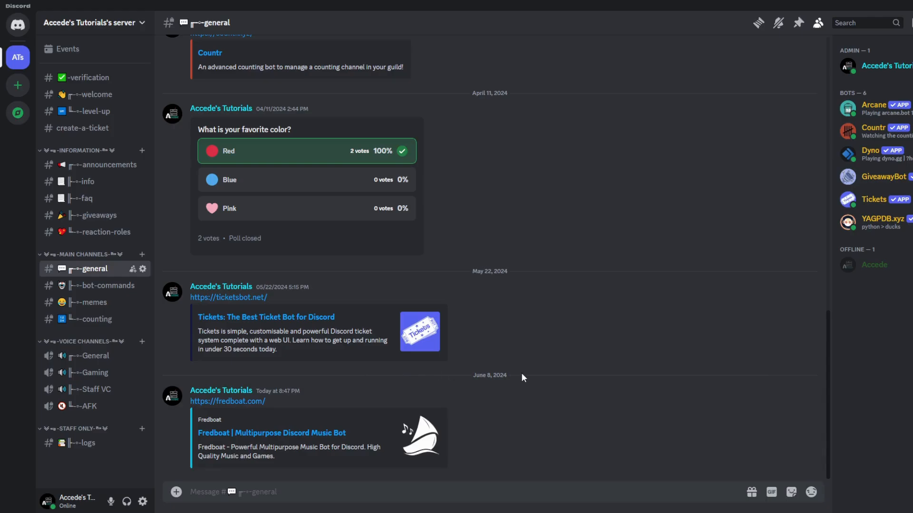
pyautogui.moveTo(227, 401)
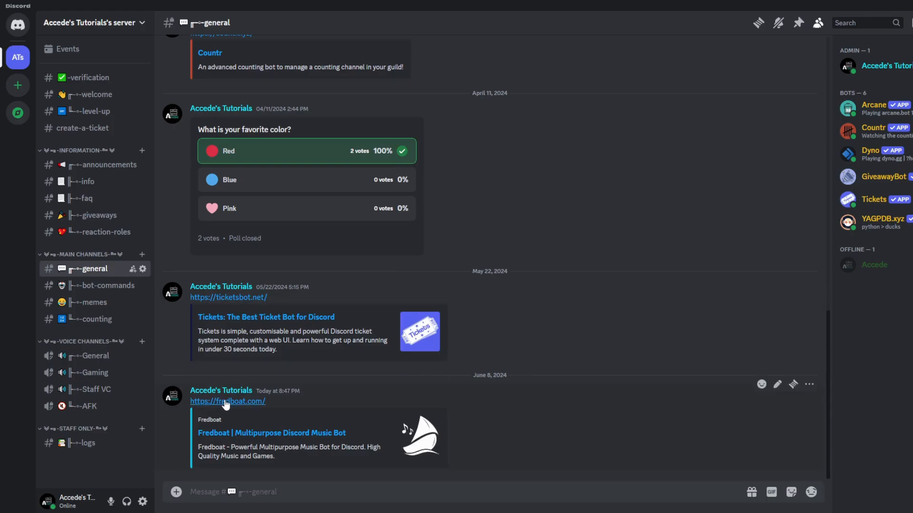
# Go to the FredBoat website from the shared link
pyautogui.click(226, 401)
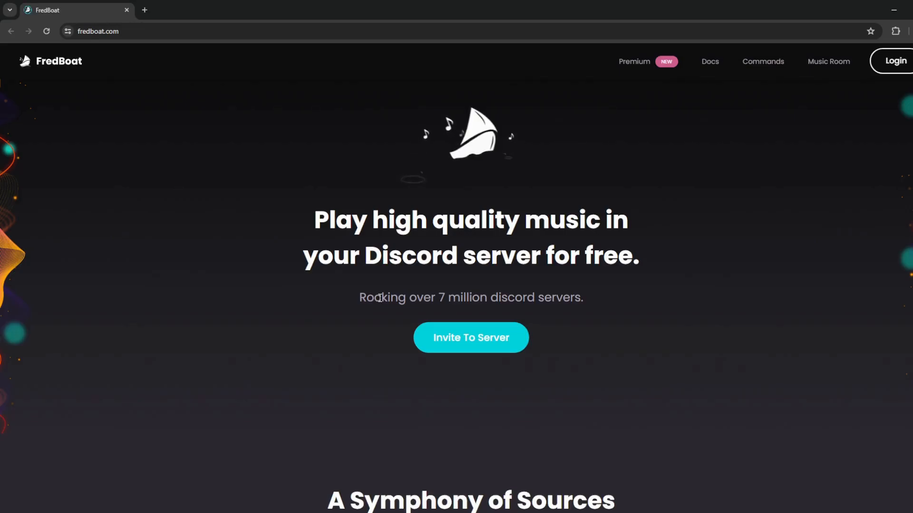
pyautogui.moveTo(697, 229)
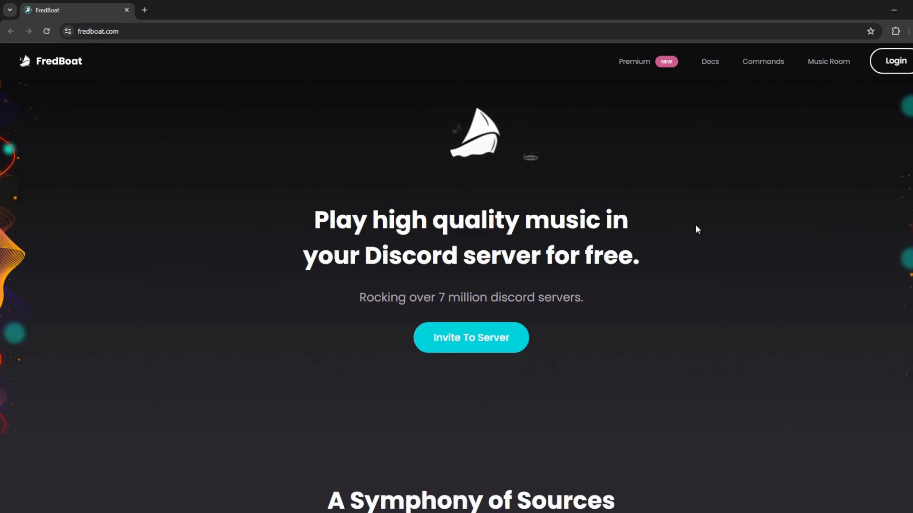
pyautogui.moveTo(288, 379)
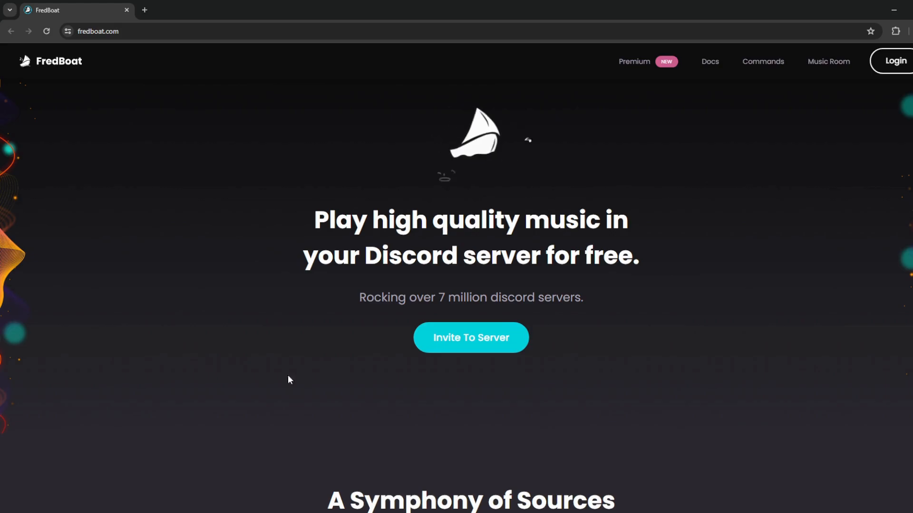
pyautogui.moveTo(470, 337)
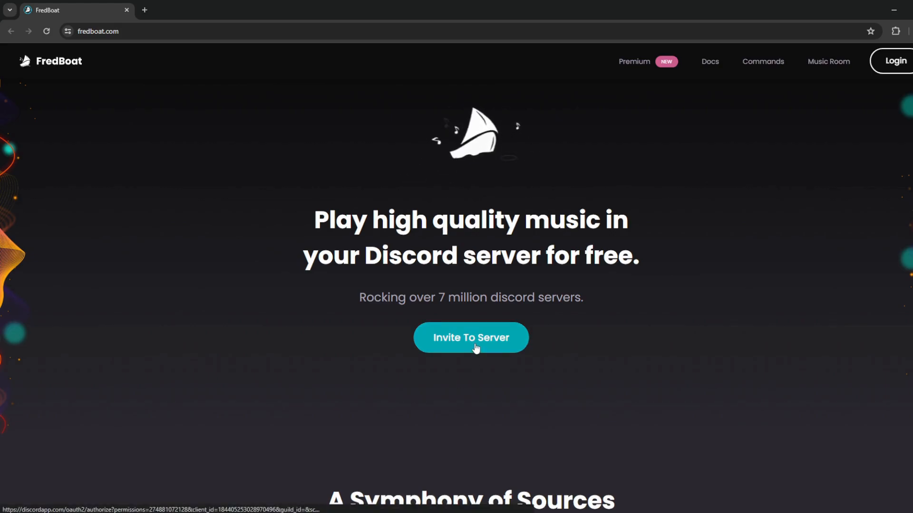
pyautogui.moveTo(896, 64)
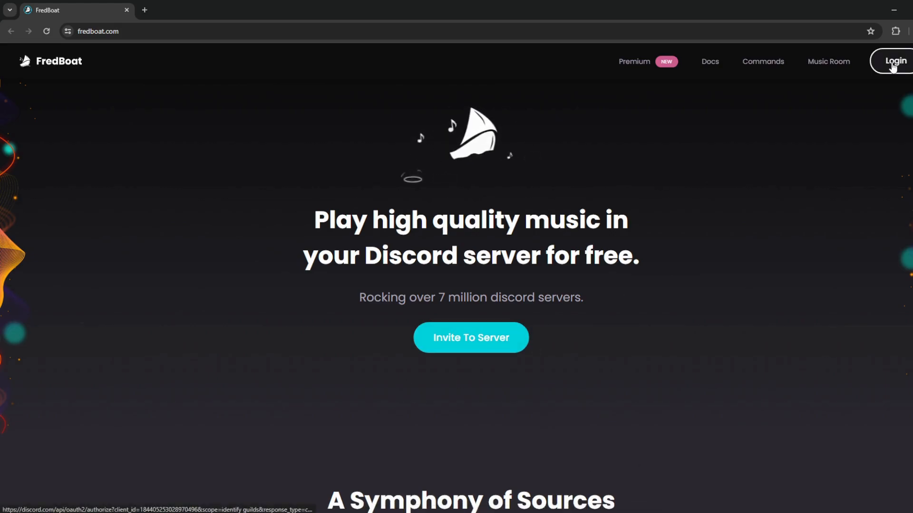
pyautogui.moveTo(879, 147)
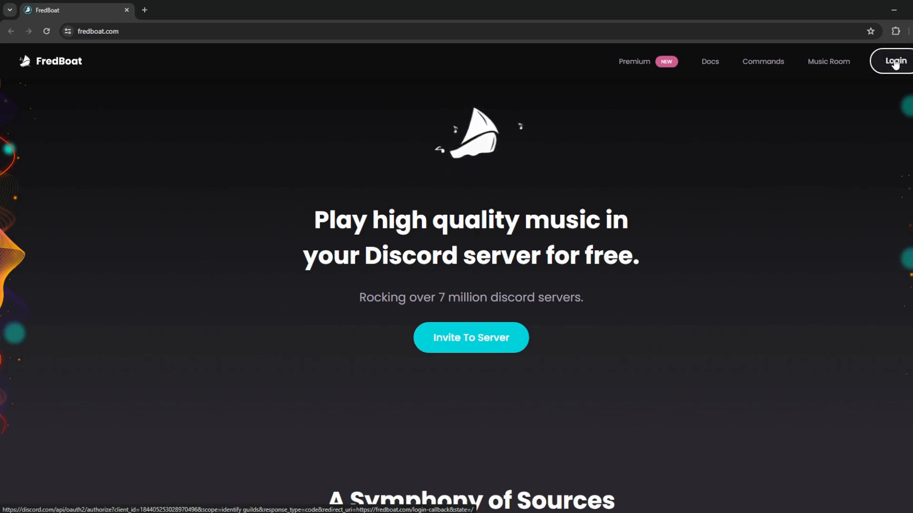
# Log in to fredboat.com via Discord and authorize FredBoat's account access
pyautogui.click(894, 61)
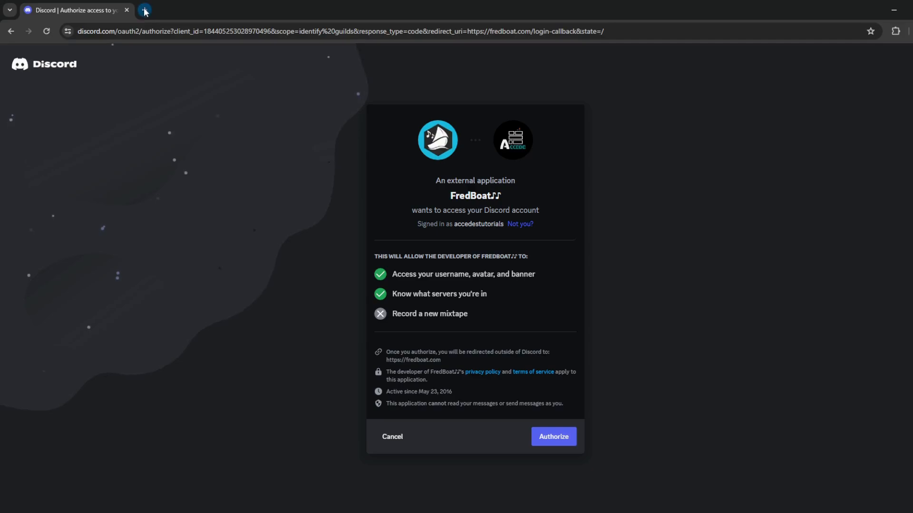
pyautogui.moveTo(630, 201)
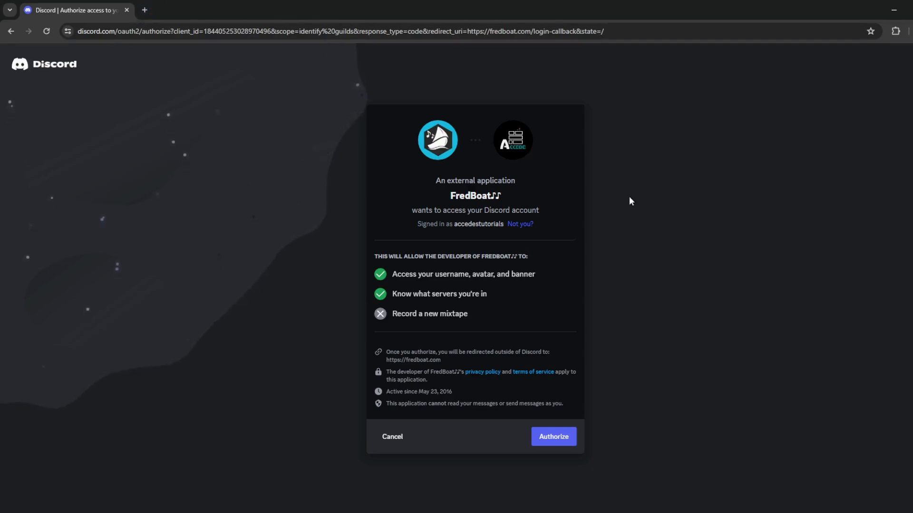
pyautogui.moveTo(422, 120)
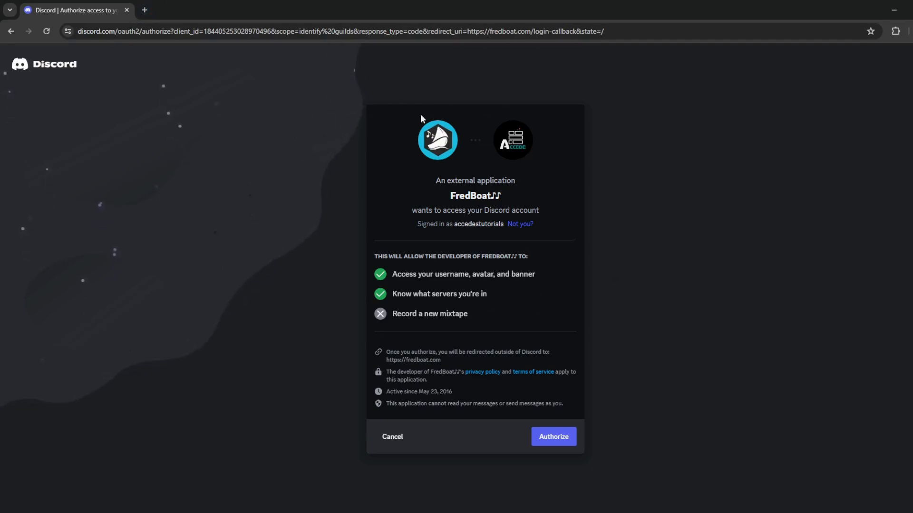
pyautogui.moveTo(420, 180)
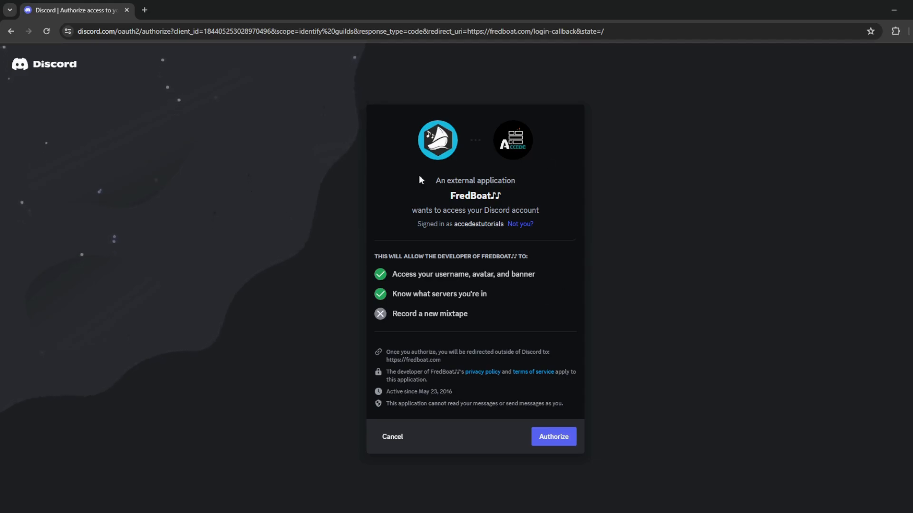
pyautogui.moveTo(447, 284)
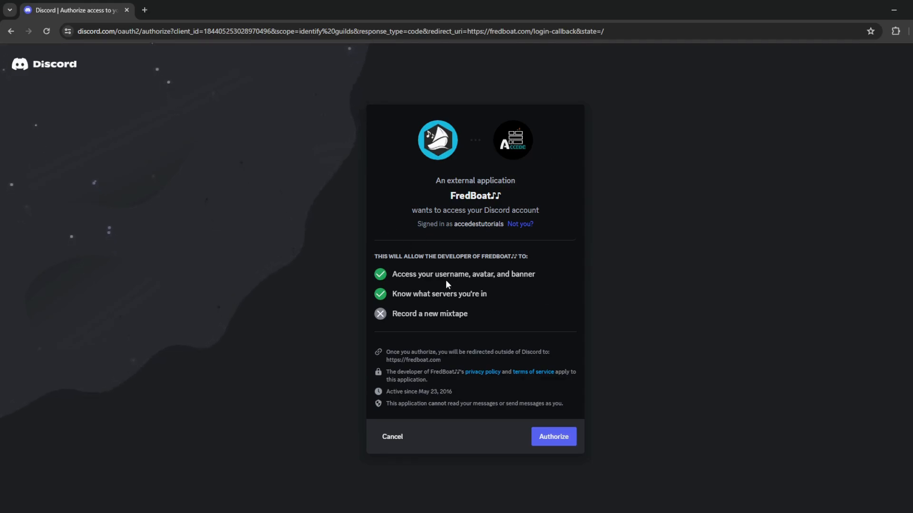
pyautogui.moveTo(406, 298)
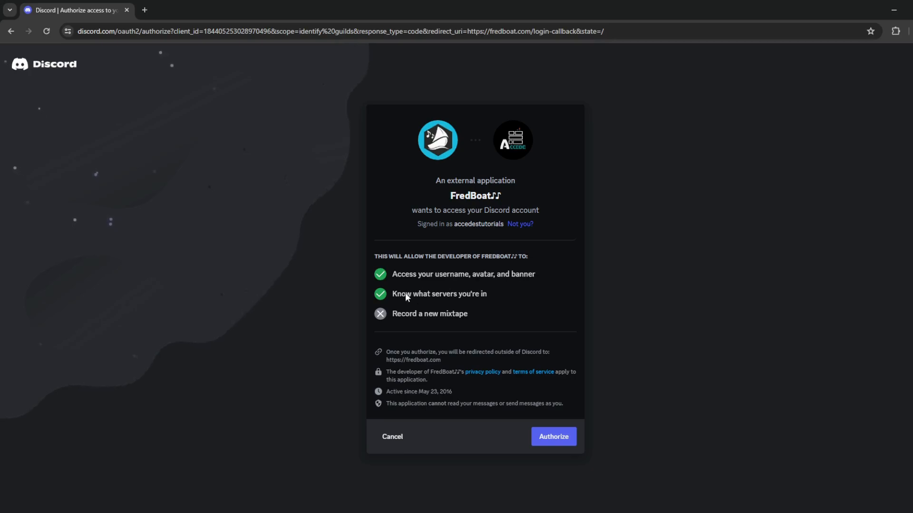
pyautogui.moveTo(392, 288)
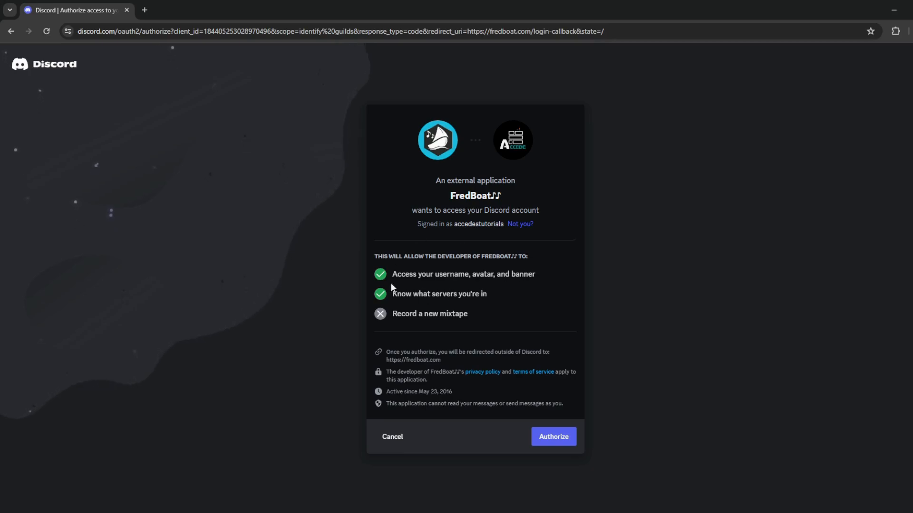
pyautogui.click(551, 436)
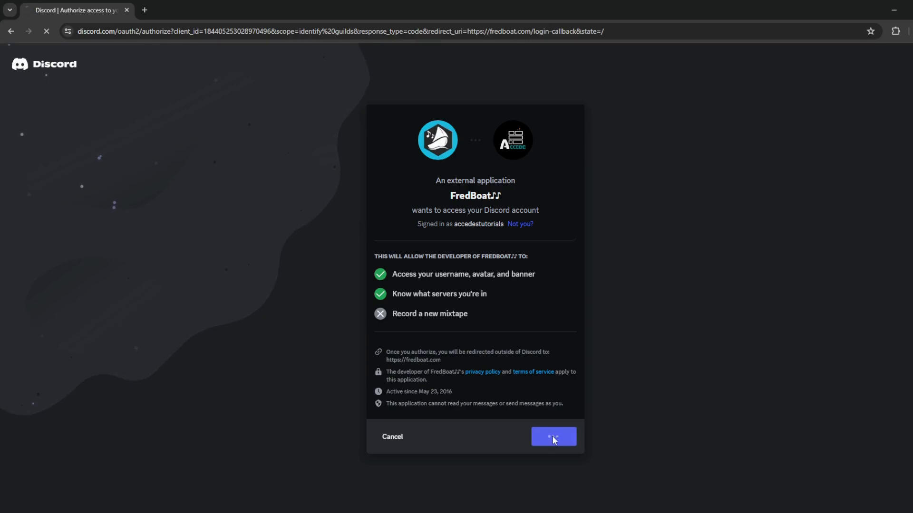
pyautogui.click(553, 436)
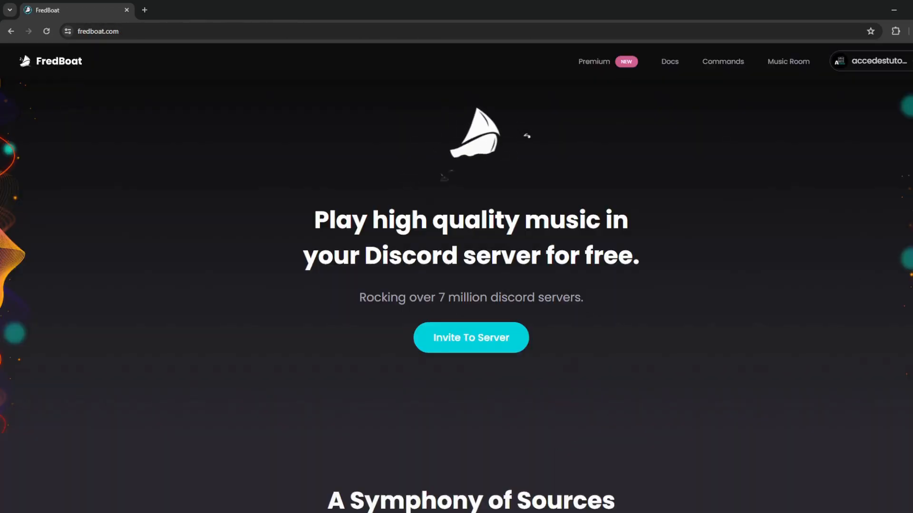
pyautogui.click(878, 61)
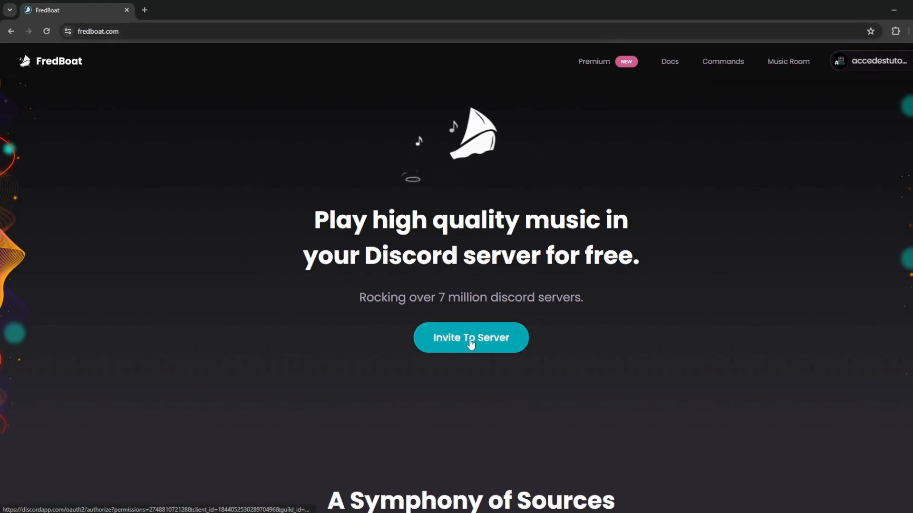
pyautogui.click(469, 338)
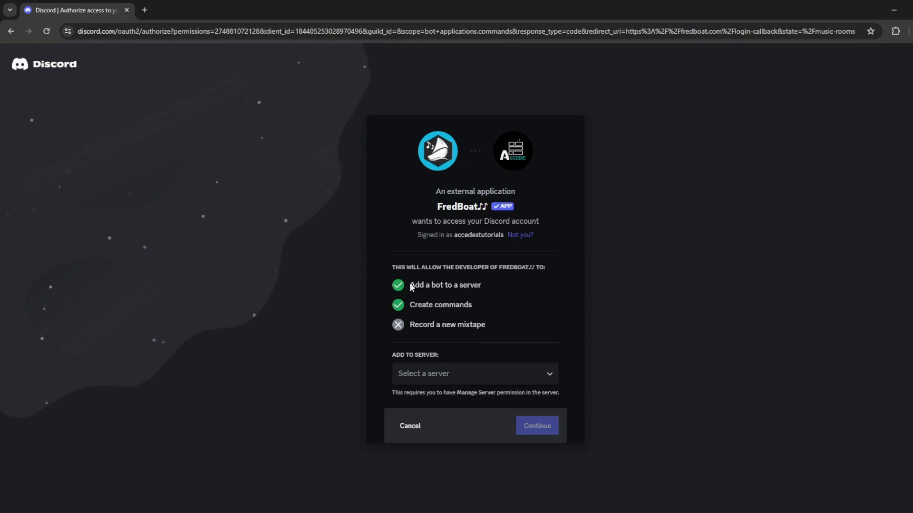
pyautogui.moveTo(422, 317)
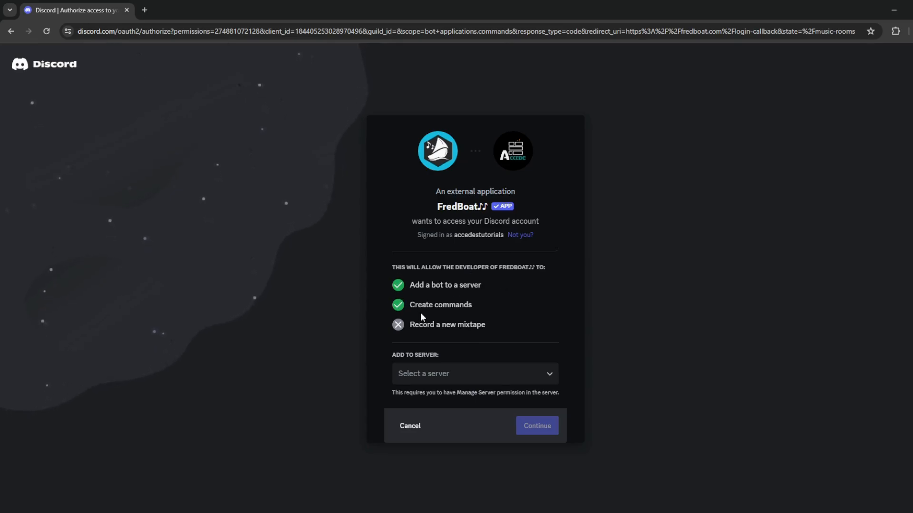
pyautogui.click(474, 372)
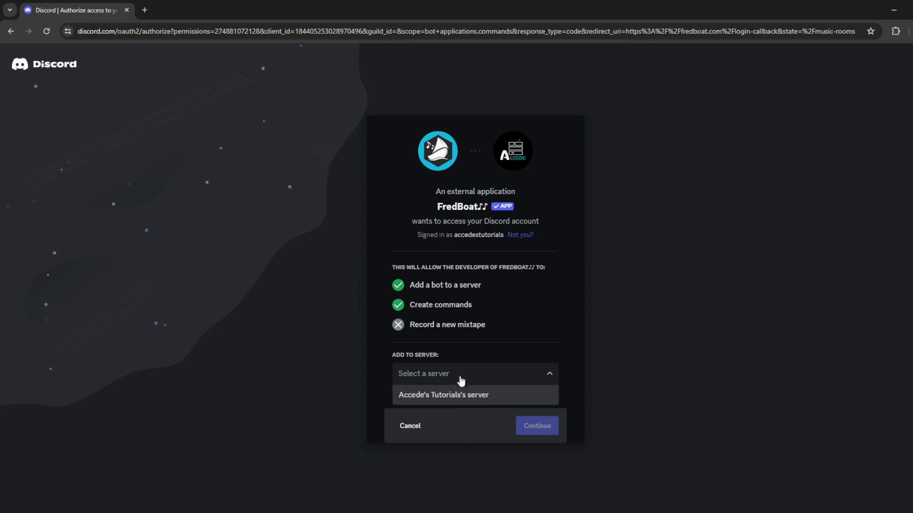
pyautogui.click(442, 394)
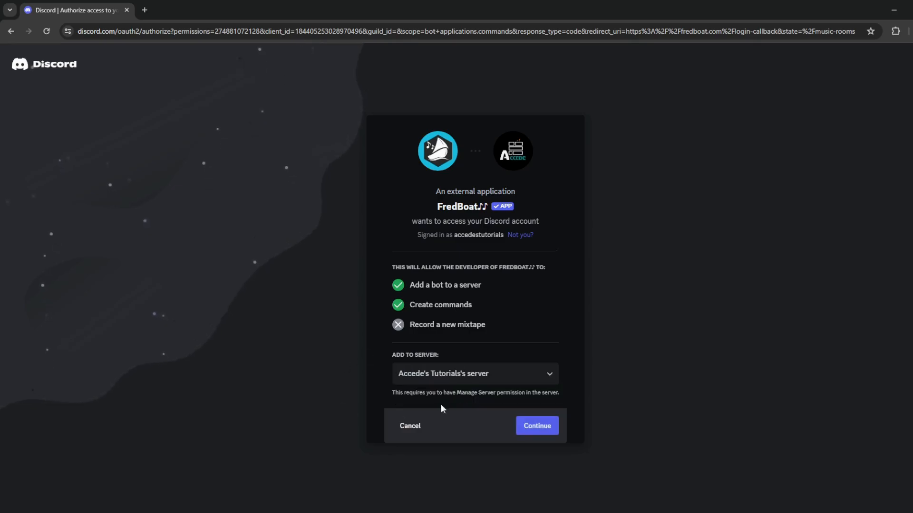
# Authorize FredBoat's requested permissions on the server and confirm the human check
pyautogui.click(535, 426)
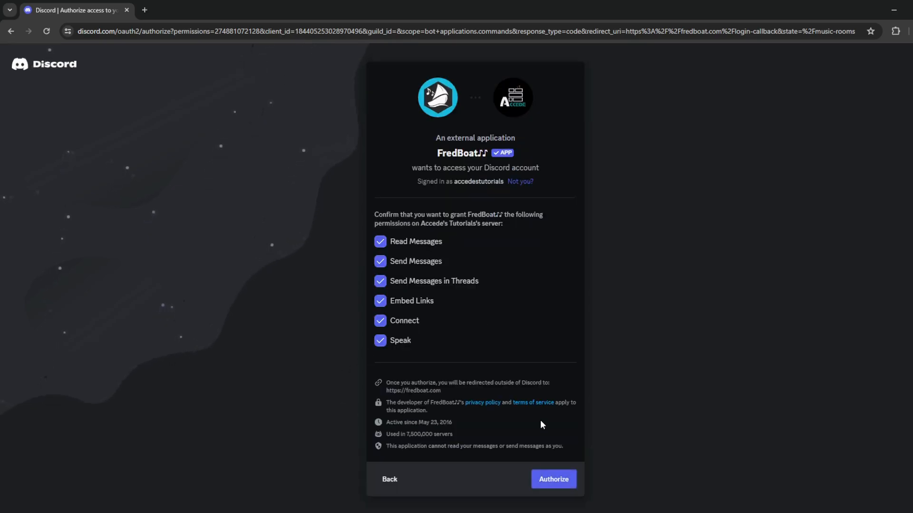
pyautogui.moveTo(577, 154)
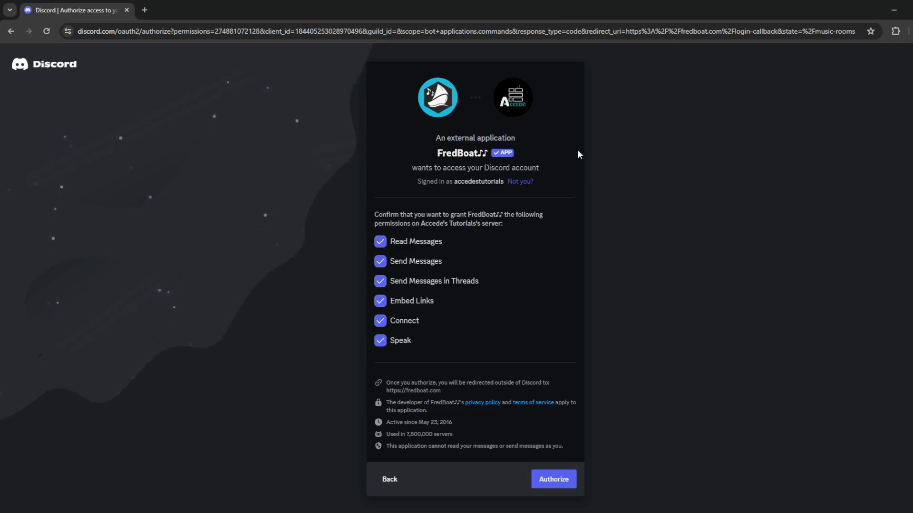
pyautogui.moveTo(387, 244)
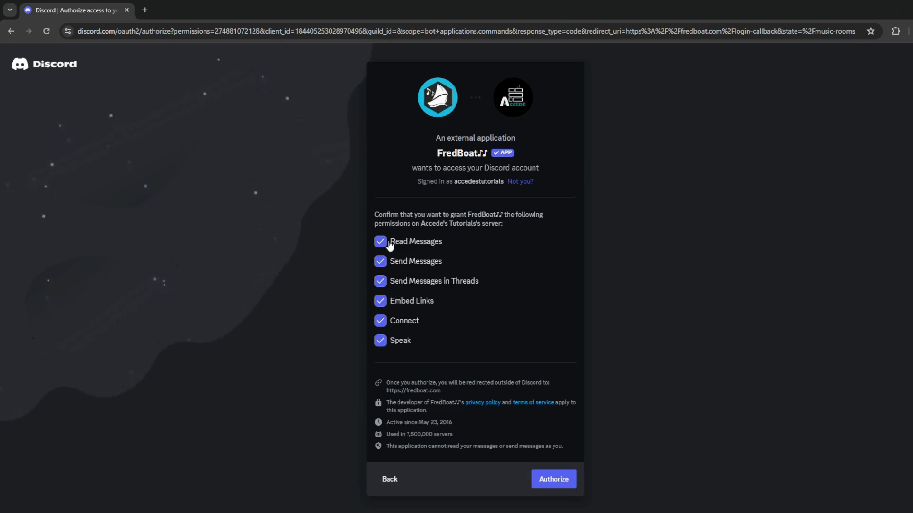
pyautogui.moveTo(380, 226)
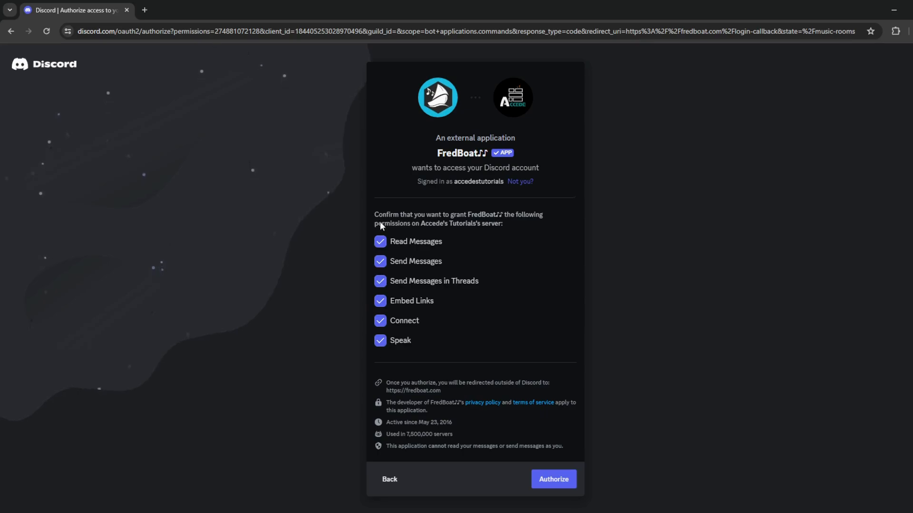
pyautogui.moveTo(405, 254)
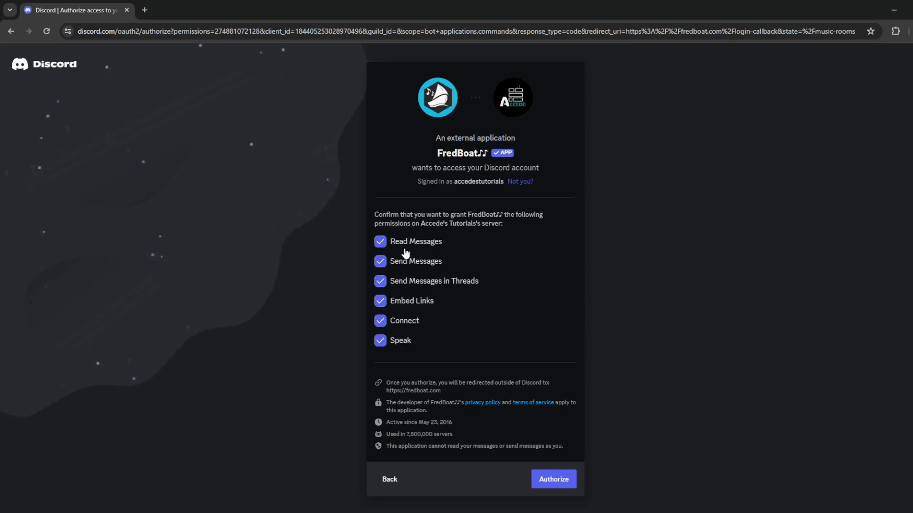
pyautogui.click(553, 479)
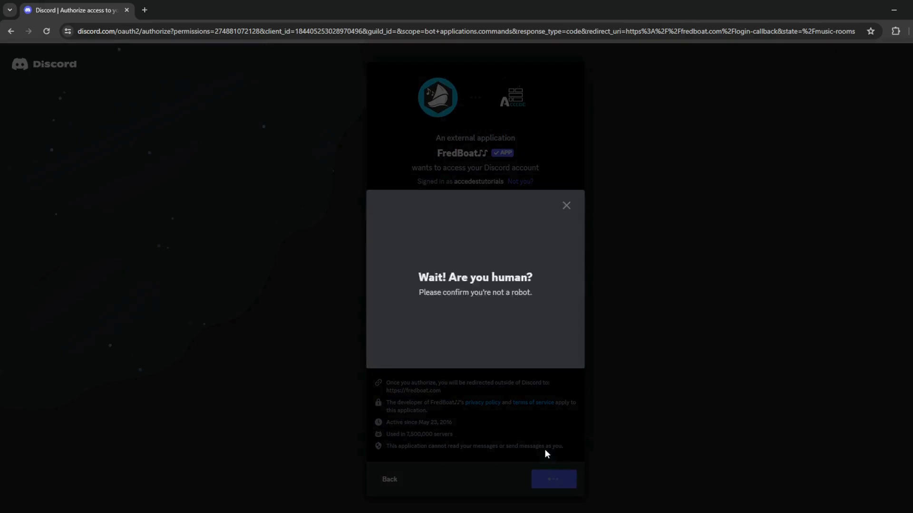
pyautogui.click(565, 205)
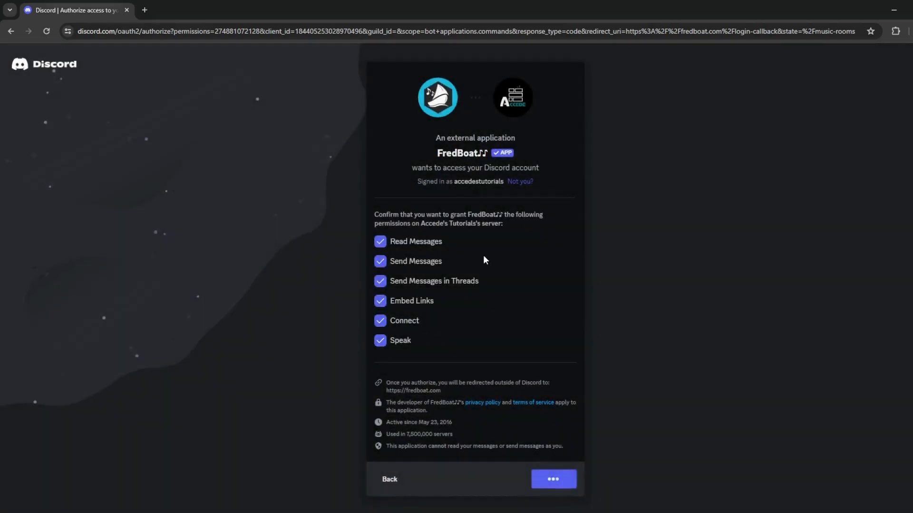
pyautogui.click(552, 479)
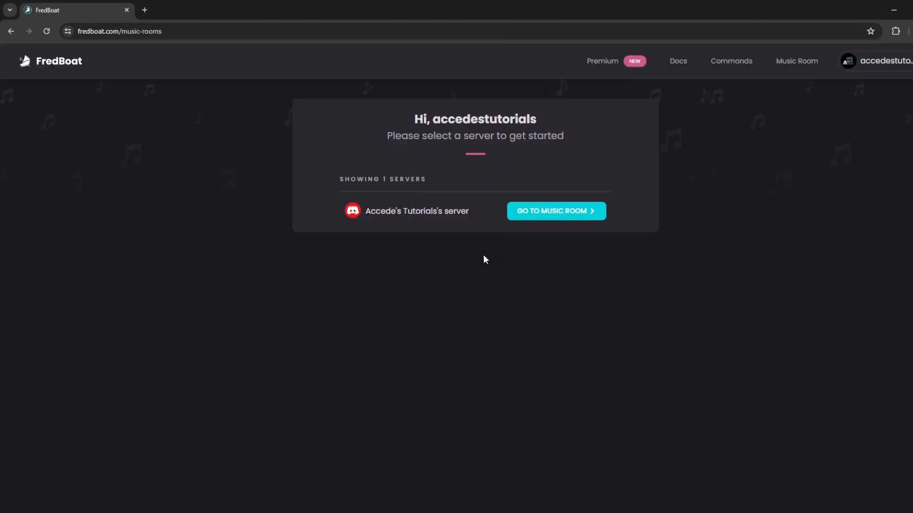
pyautogui.click(554, 211)
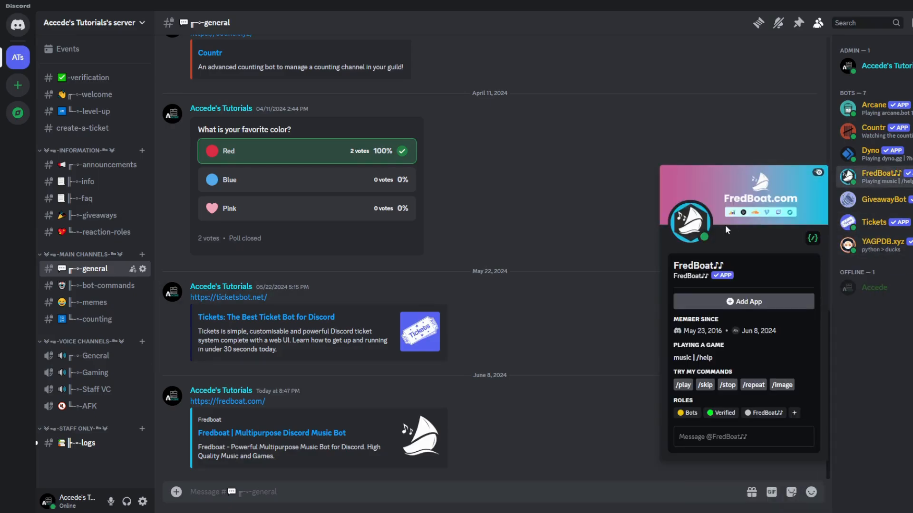
pyautogui.moveTo(607, 247)
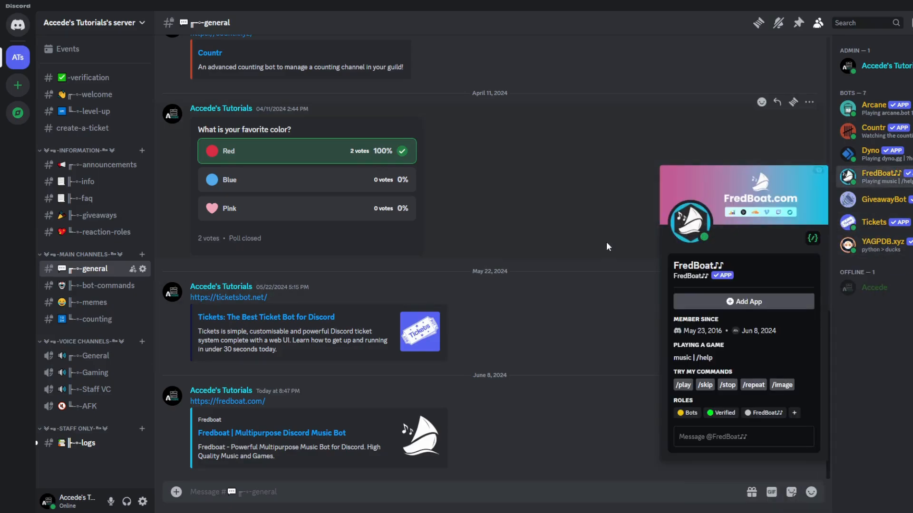
# In #bot-commands, bring up FredBoat's slash command list with '/' and browse it
pyautogui.click(105, 285)
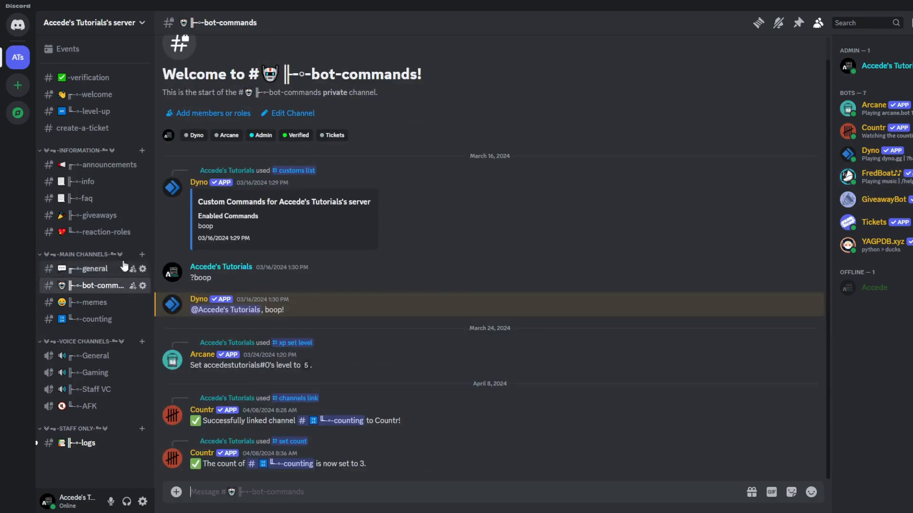
pyautogui.moveTo(317, 497)
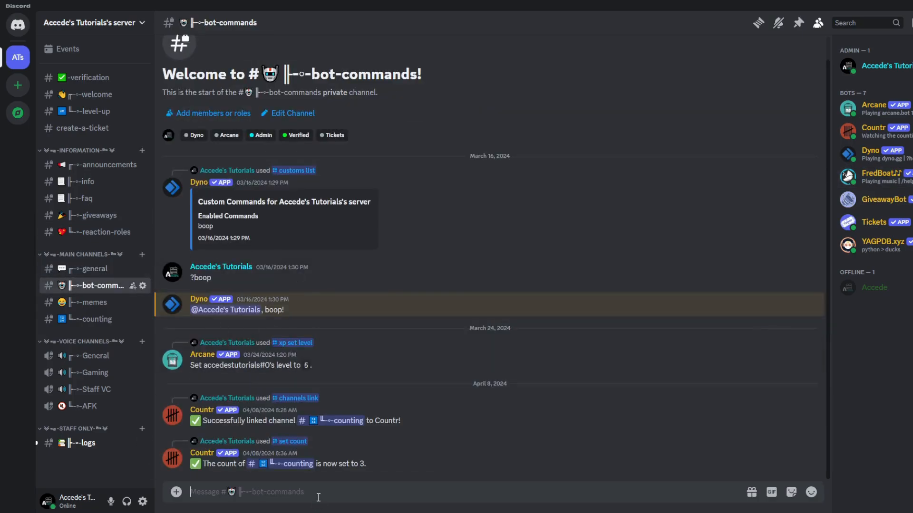
pyautogui.write('/')
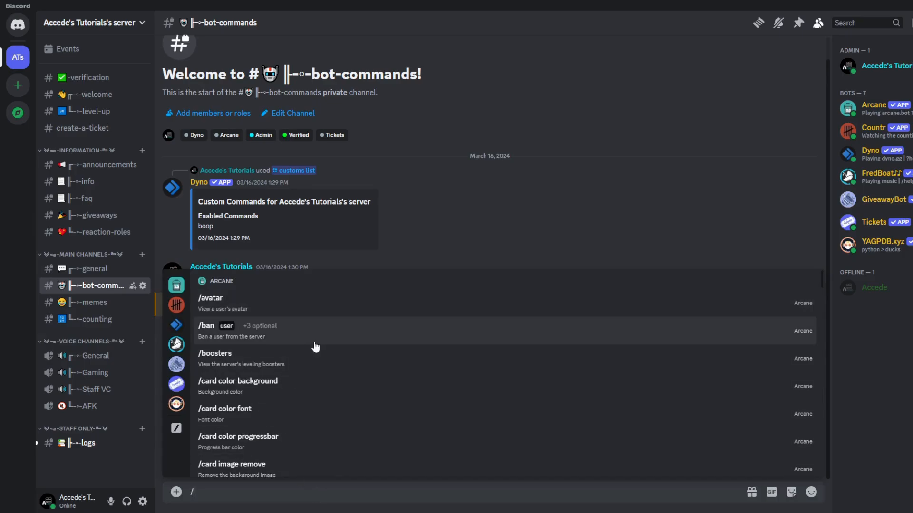
pyautogui.moveTo(176, 344)
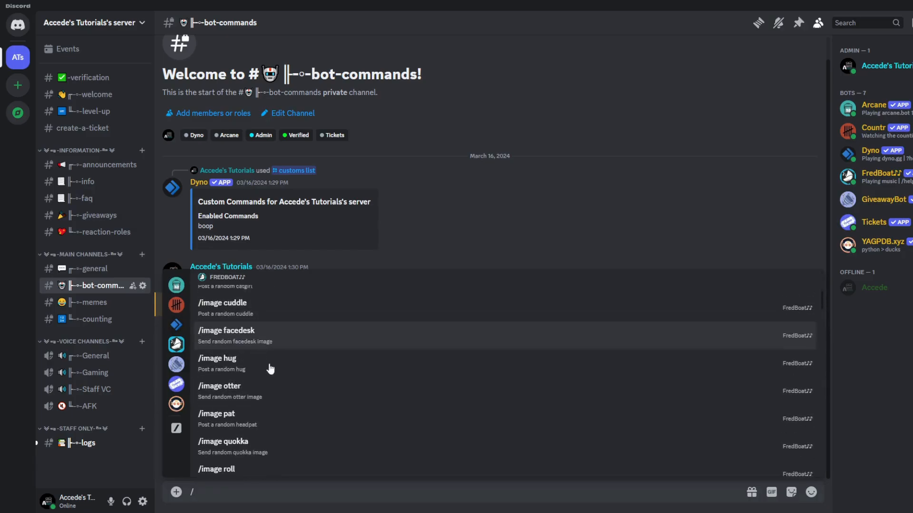
pyautogui.scroll(-3)
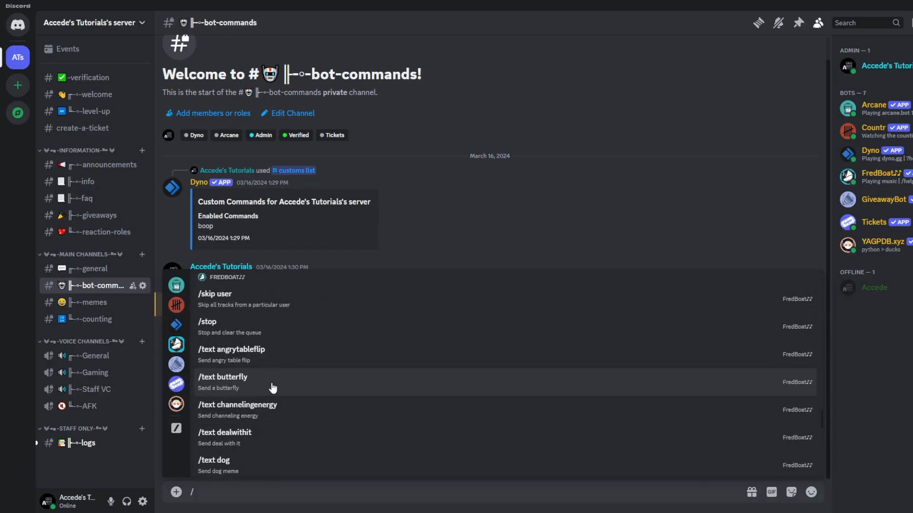
pyautogui.scroll(3)
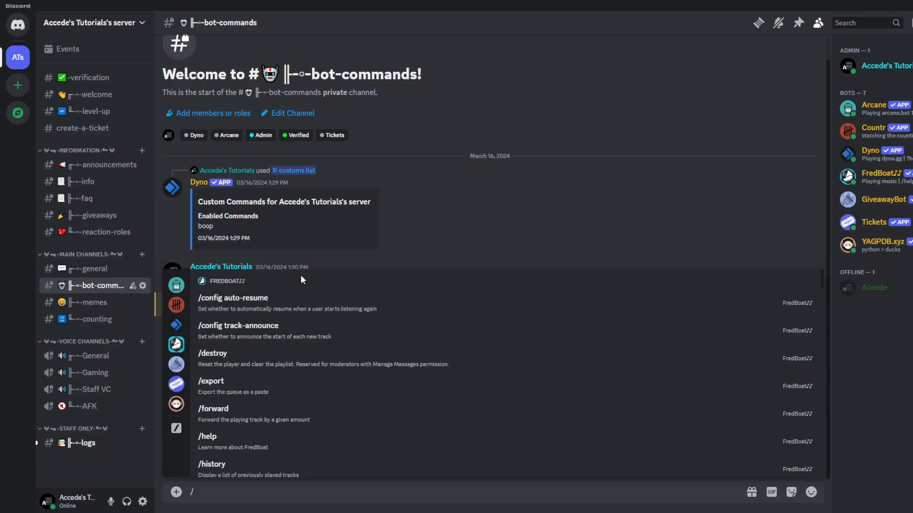
pyautogui.moveTo(326, 262)
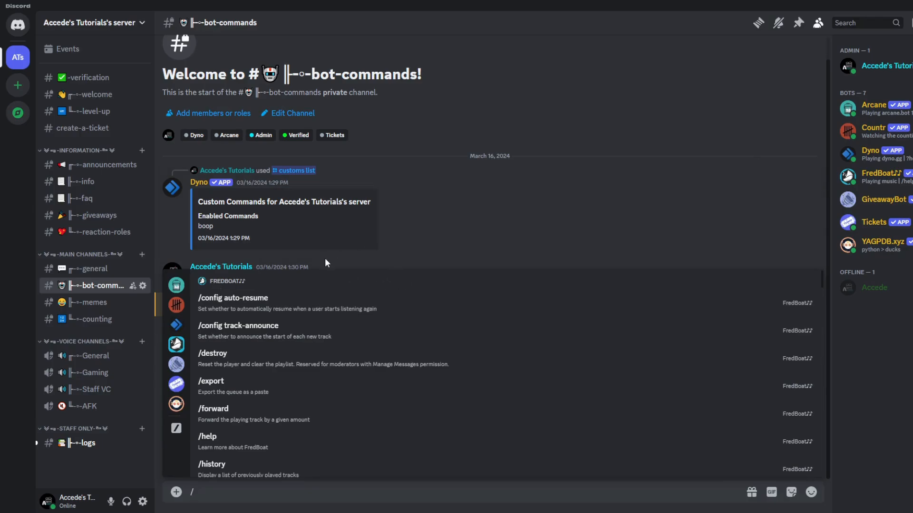
pyautogui.scroll(-3)
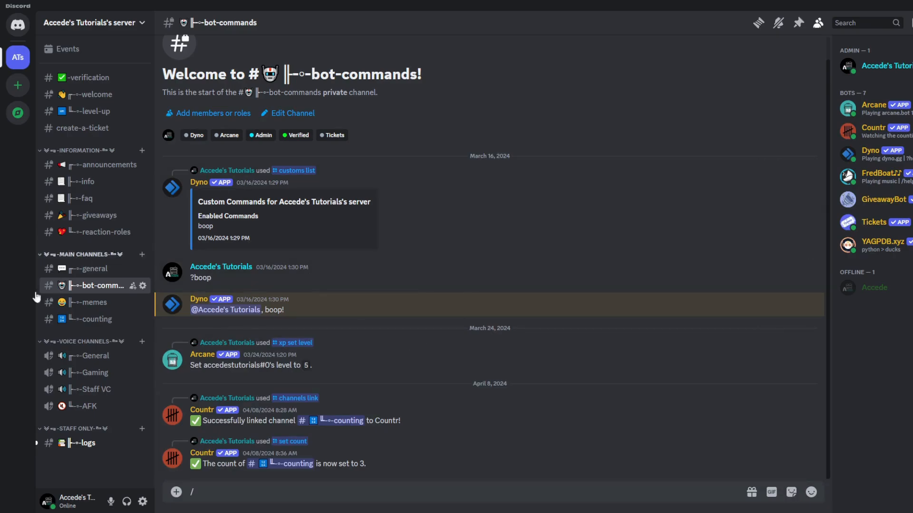
# Send /play with a 'chill vibes' search so FredBoat plays lofi in General voice
pyautogui.click(93, 356)
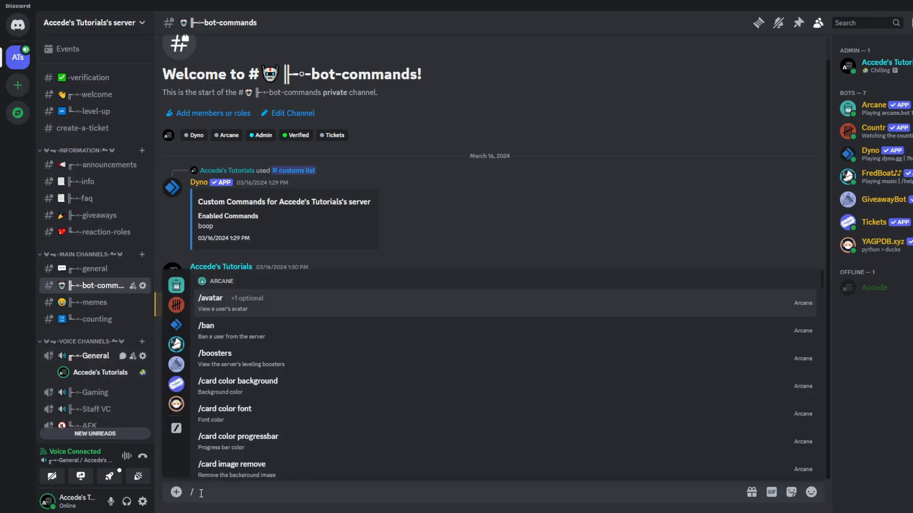
pyautogui.write('play')
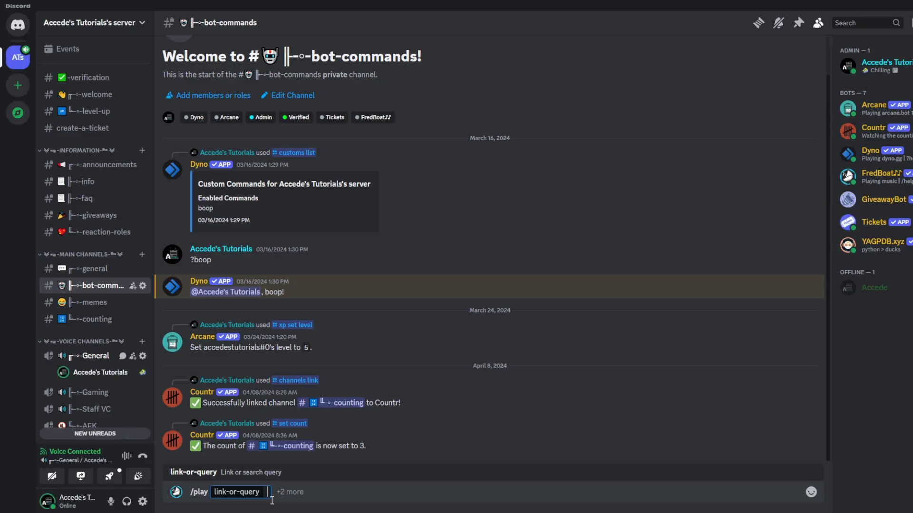
pyautogui.write('chill vi')
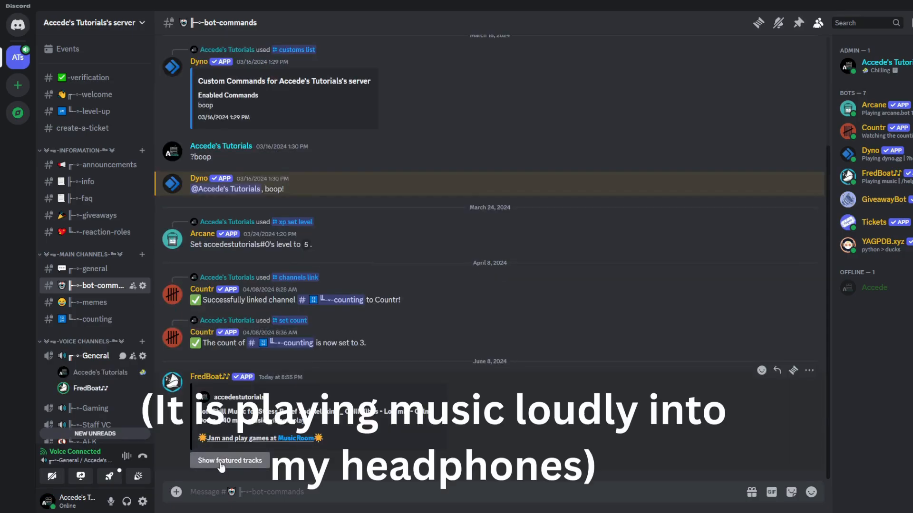
pyautogui.moveTo(85, 390)
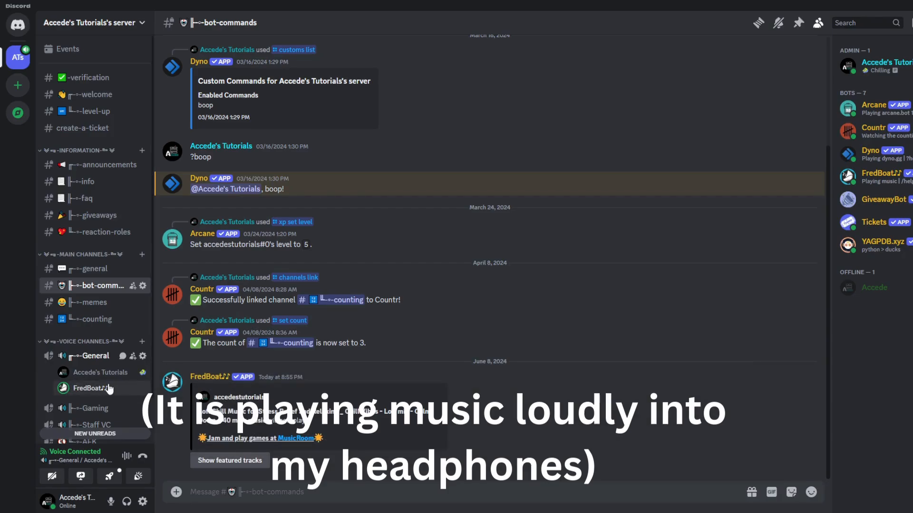
# Send /pause on, /pause off and /pause on again to toggle FredBoat's player
pyautogui.scroll(-3)
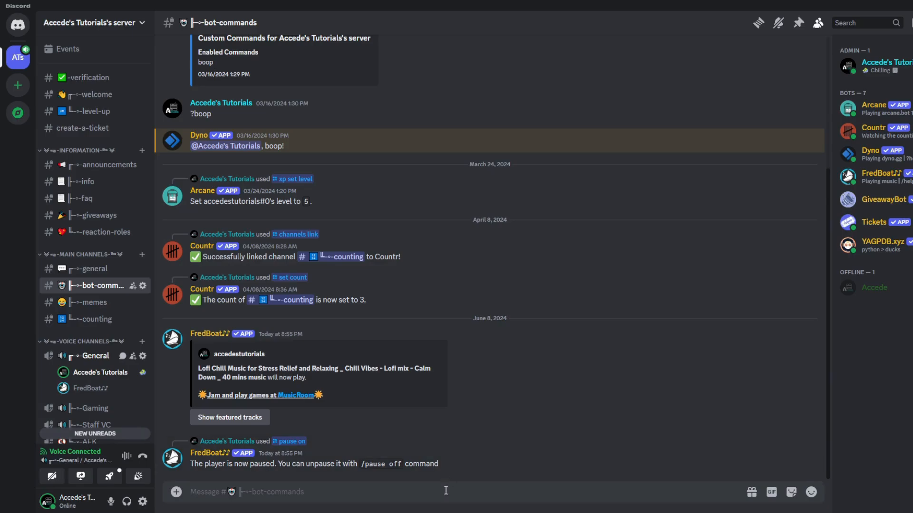
pyautogui.write('/')
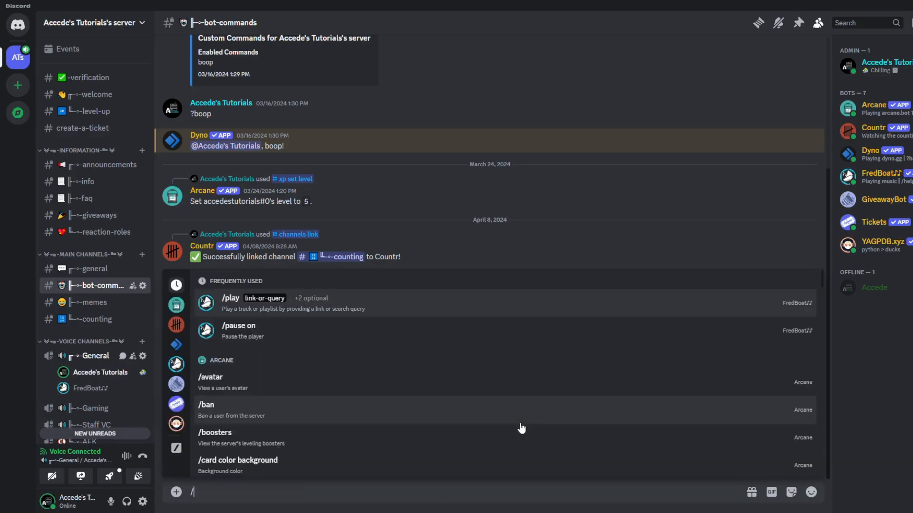
pyautogui.write('pause off')
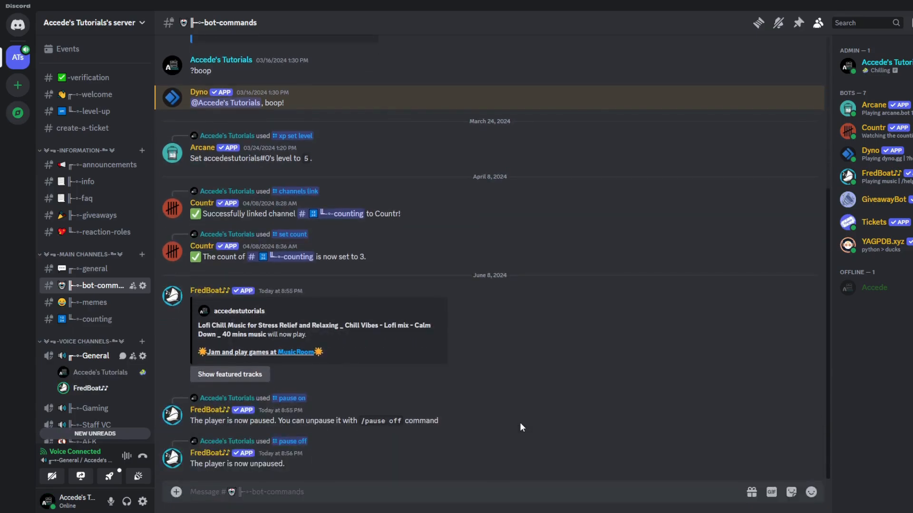
pyautogui.write('/p')
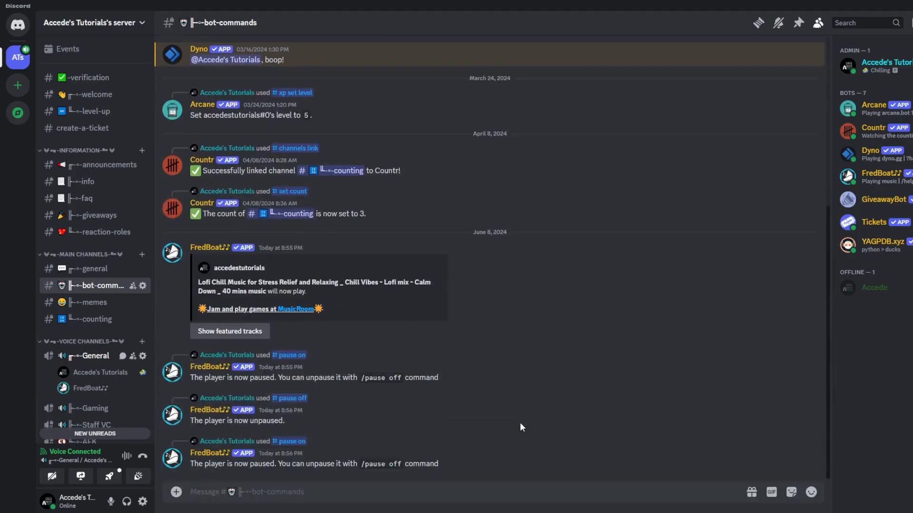
pyautogui.moveTo(444, 413)
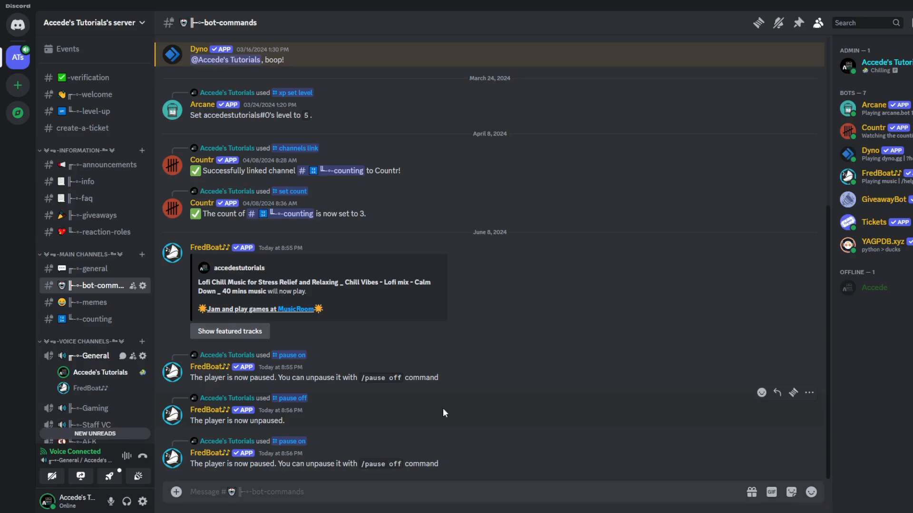
pyautogui.moveTo(203, 407)
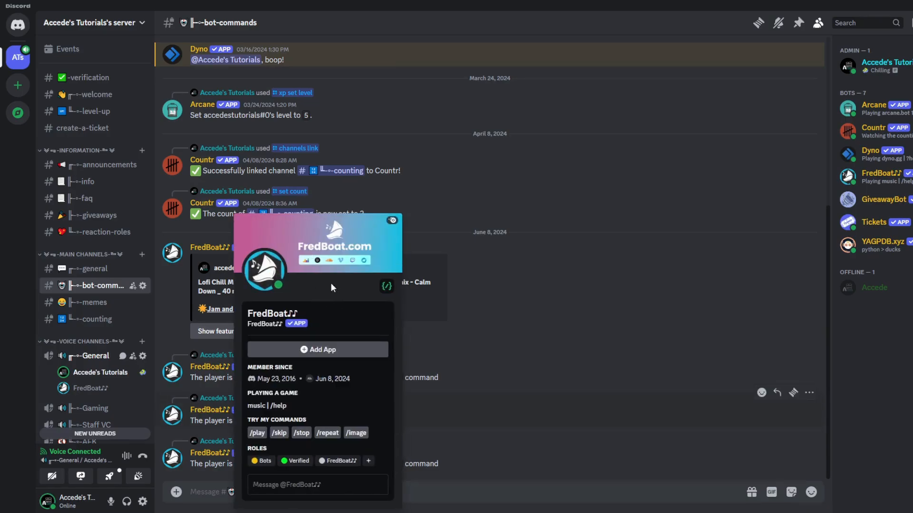
pyautogui.moveTo(226, 230)
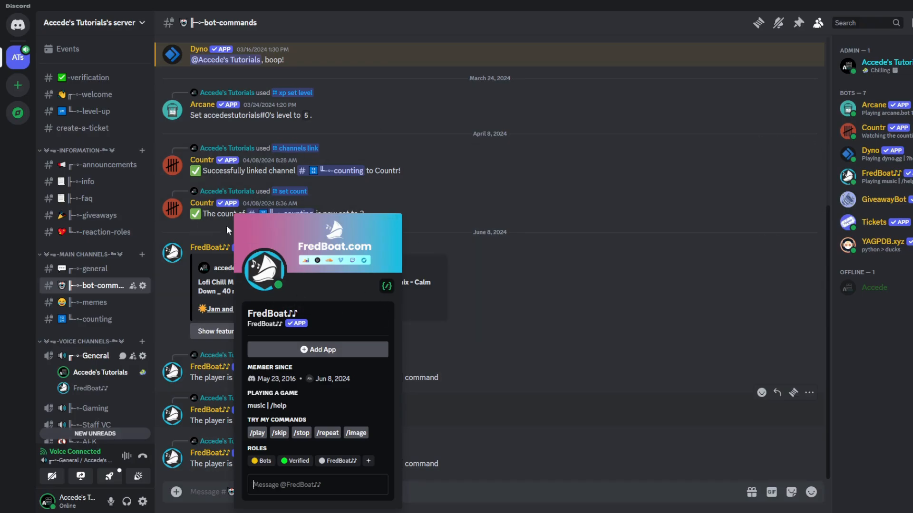
pyautogui.moveTo(481, 250)
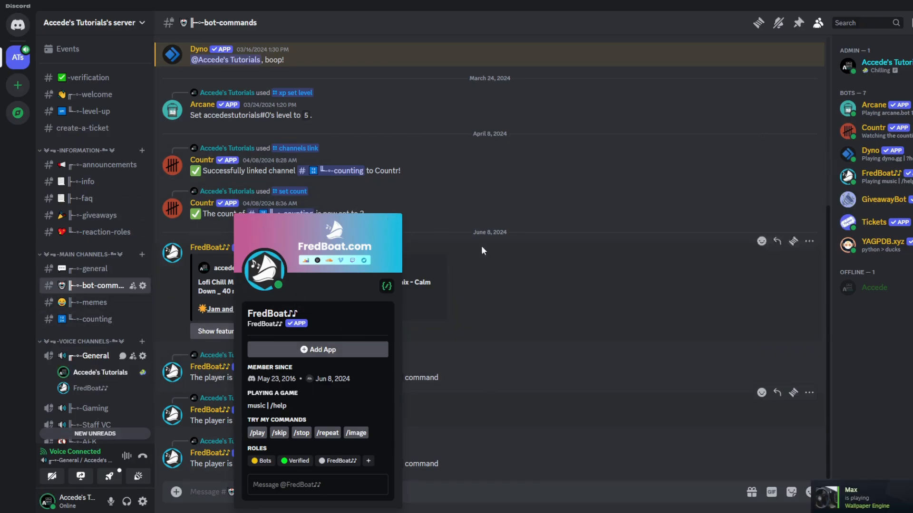
pyautogui.moveTo(325, 393)
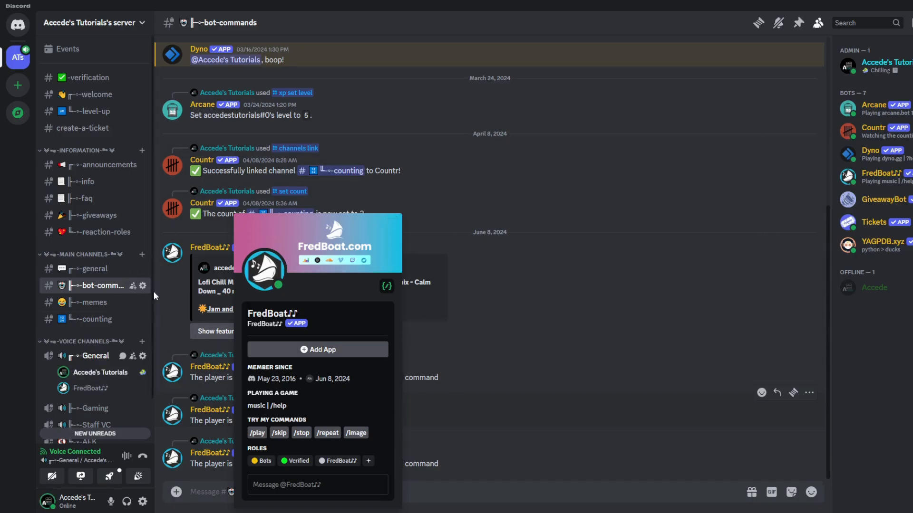
pyautogui.moveTo(354, 367)
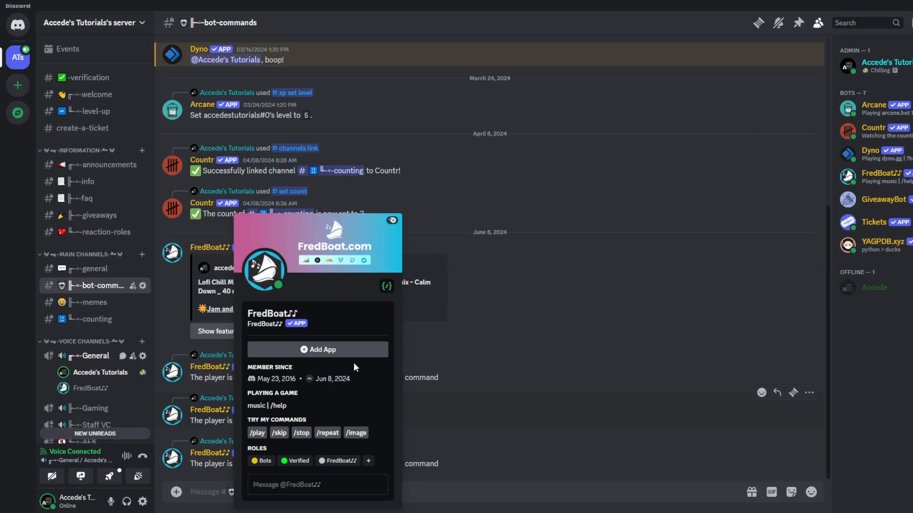
pyautogui.moveTo(362, 386)
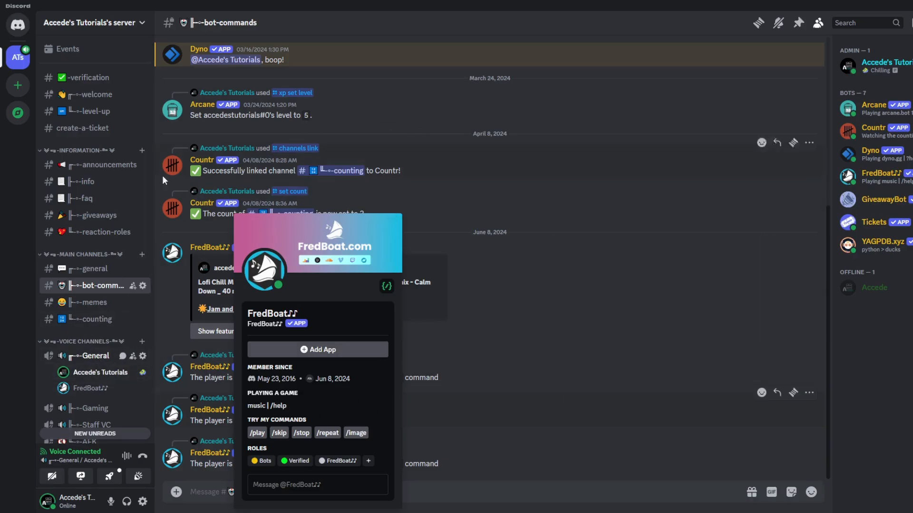
pyautogui.moveTo(524, 383)
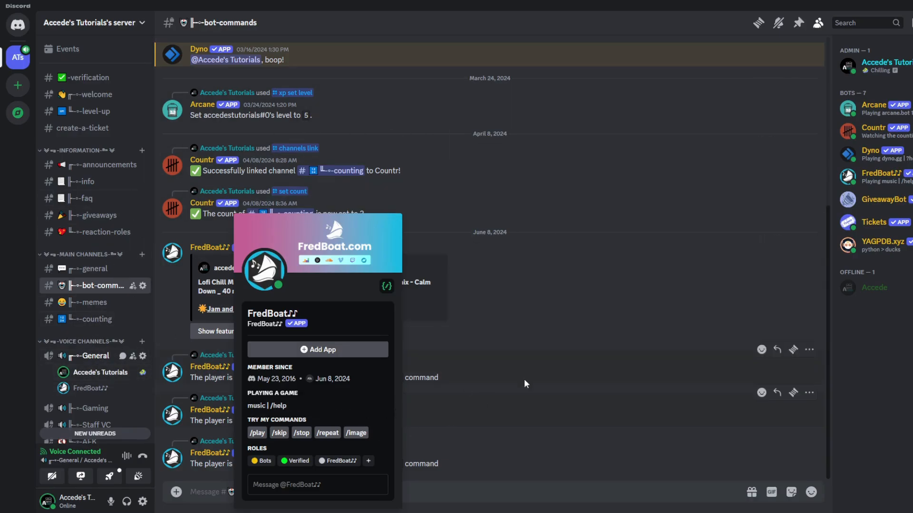
pyautogui.click(523, 383)
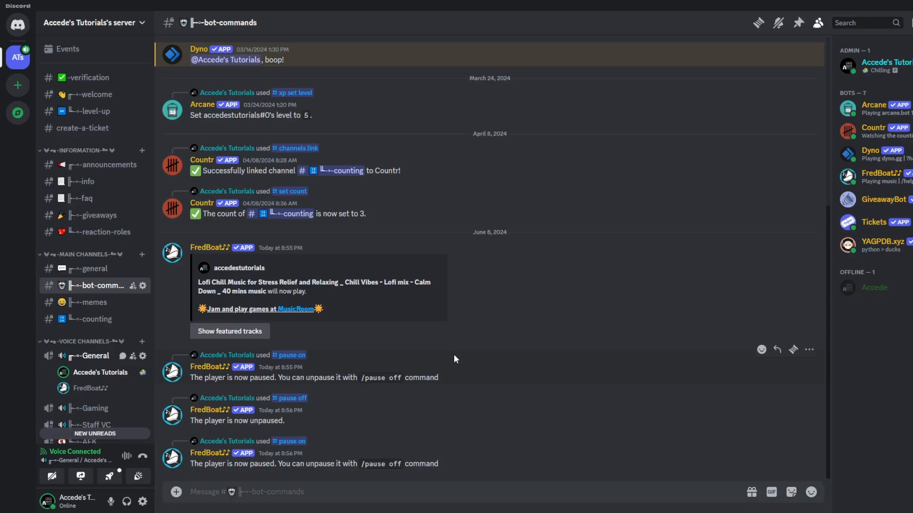
pyautogui.moveTo(462, 360)
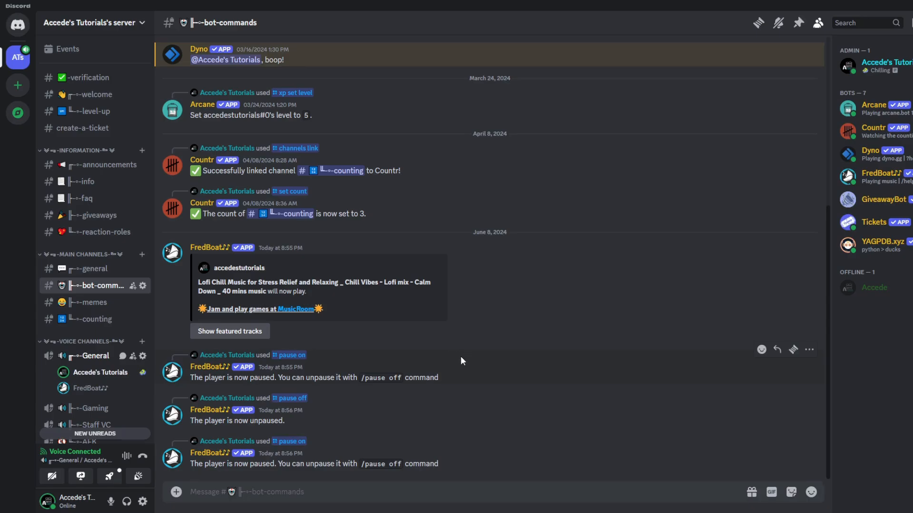
pyautogui.moveTo(459, 363)
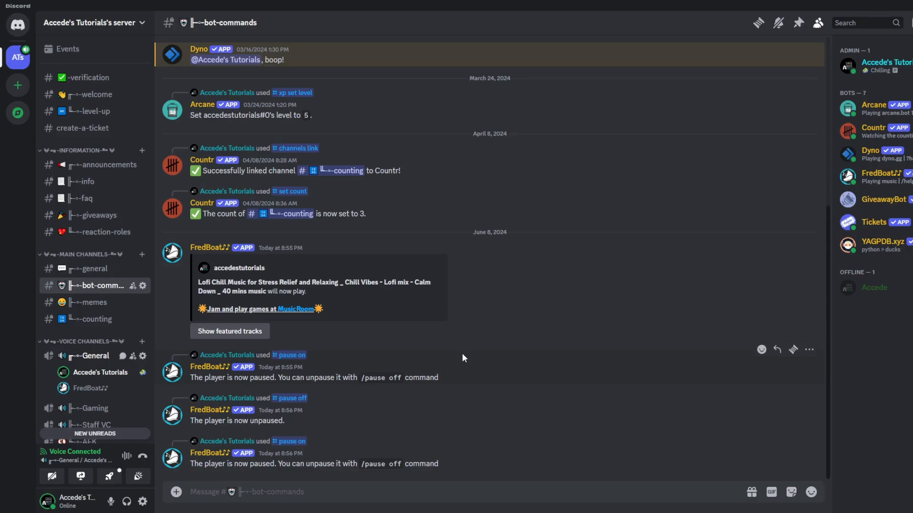
pyautogui.moveTo(93, 269)
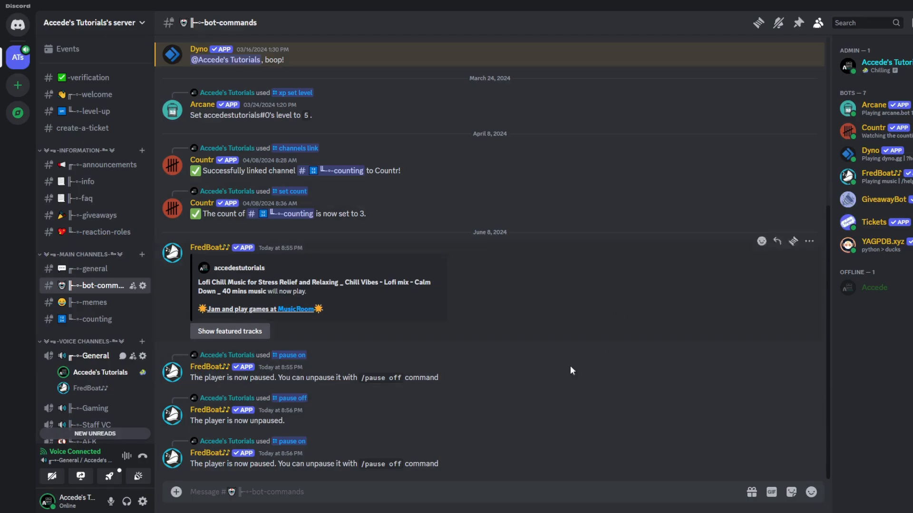
pyautogui.moveTo(321, 364)
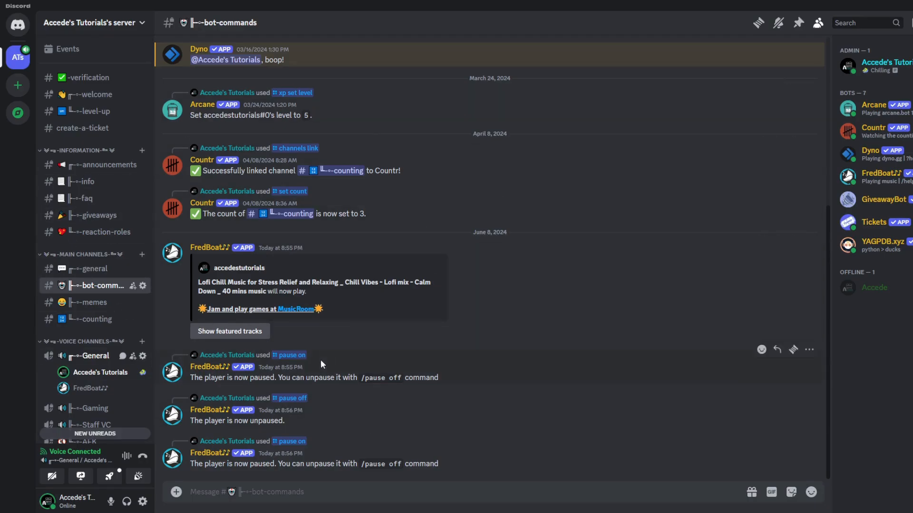